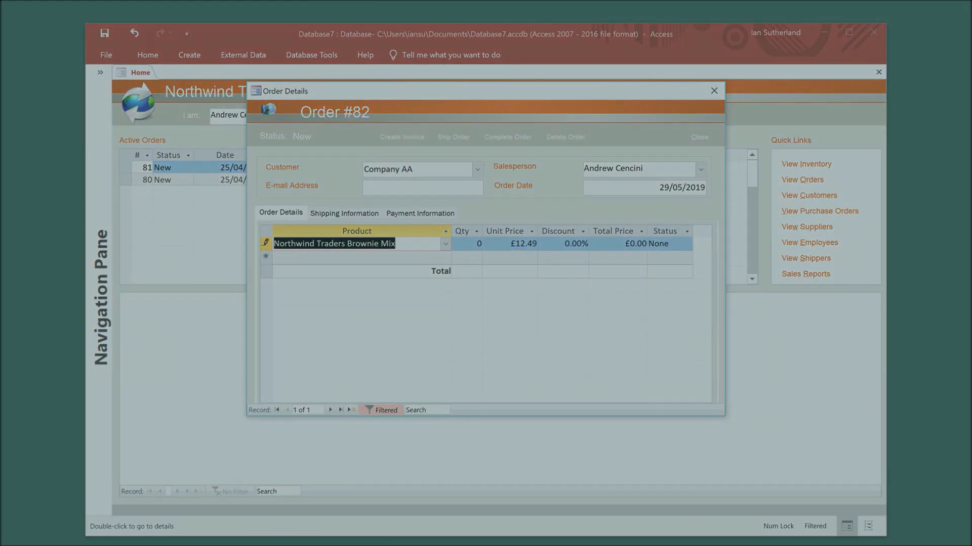
# - Open the Windows Start menu after exiting the local orders database
pyautogui.click(8, 537)
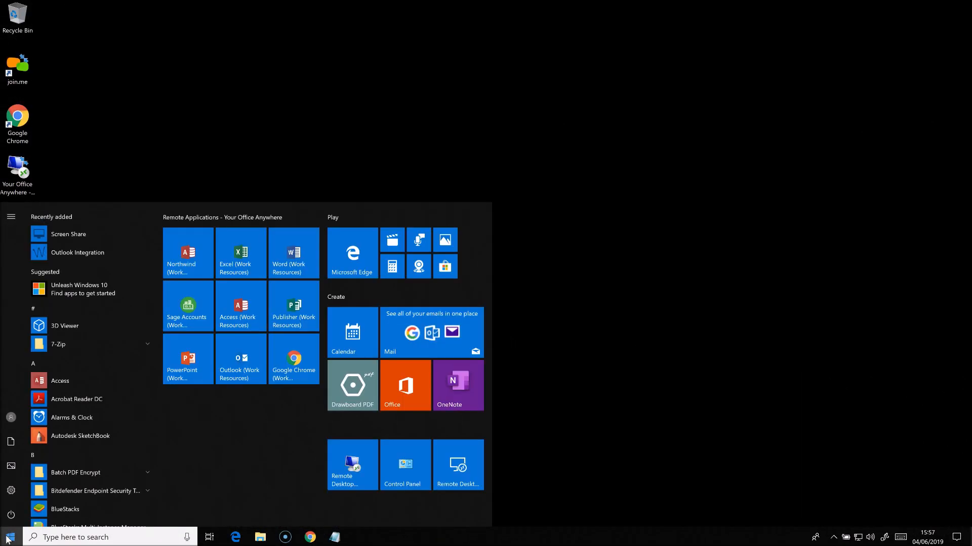
pyautogui.moveTo(188, 257)
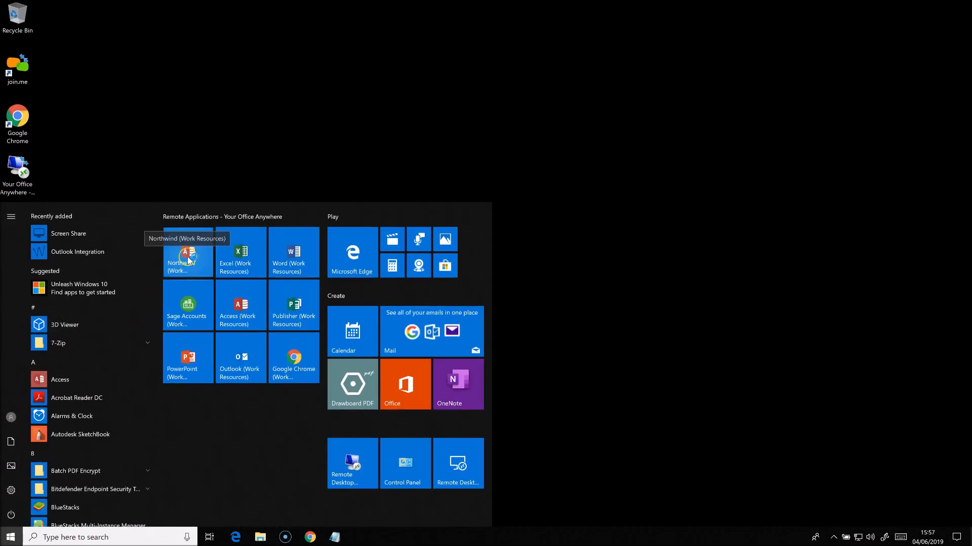
# - Launch the Northwind (Work Resources) RemoteApp from the Start menu
pyautogui.click(188, 255)
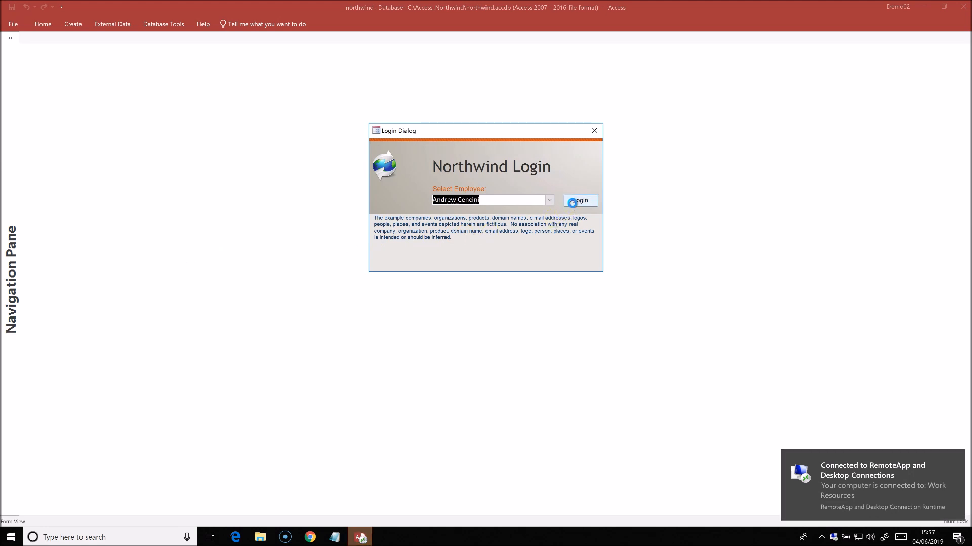
# - Log in as Andrew Cencini, create order 89 for Company AA, then view the Order List
pyautogui.click(579, 200)
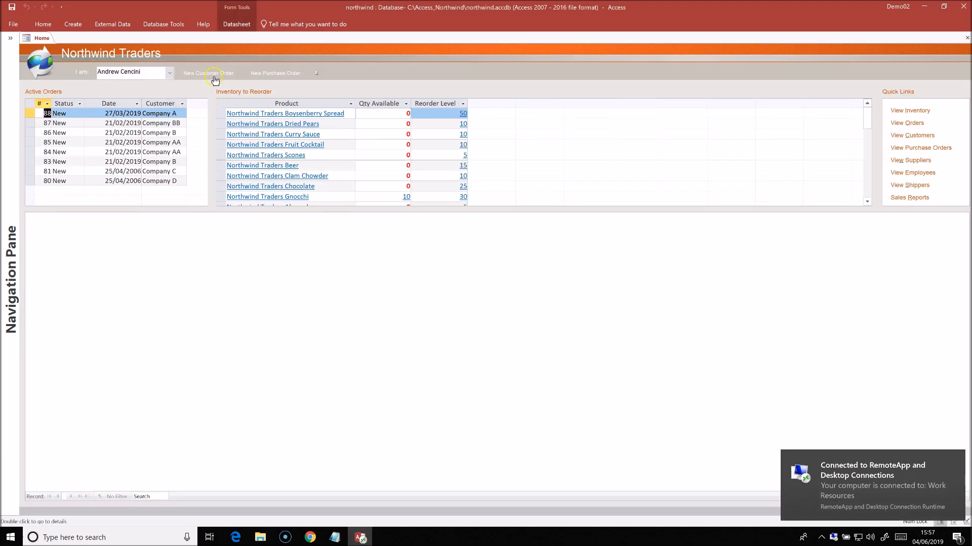
pyautogui.click(208, 72)
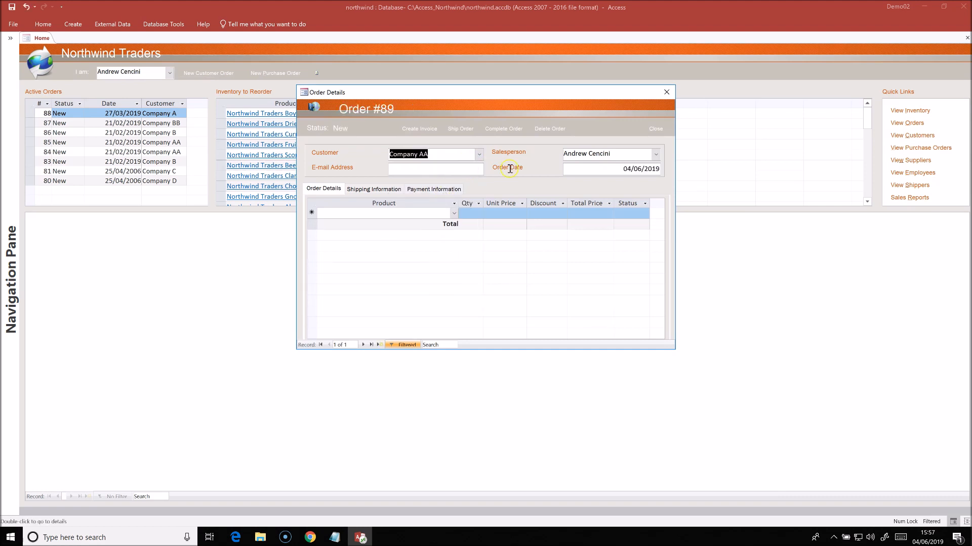
pyautogui.click(655, 128)
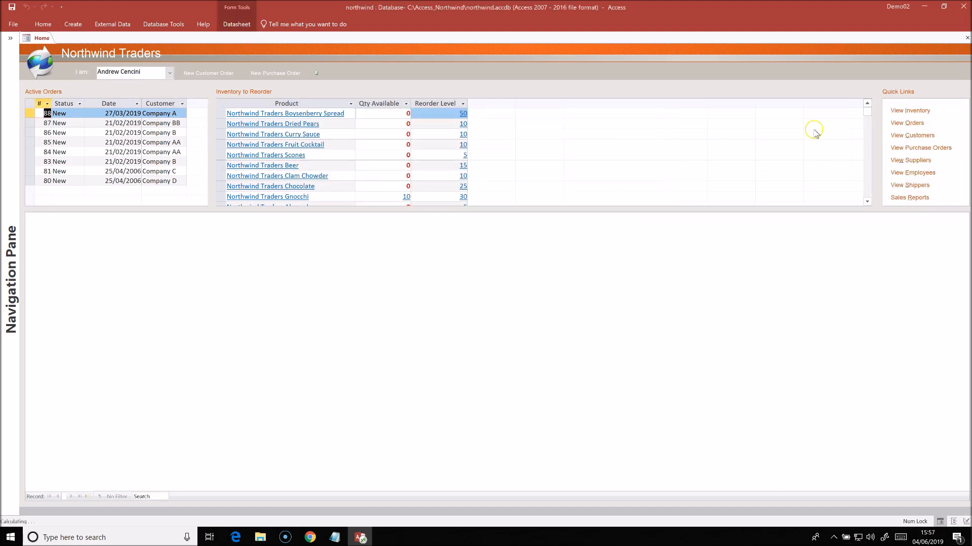
pyautogui.click(909, 110)
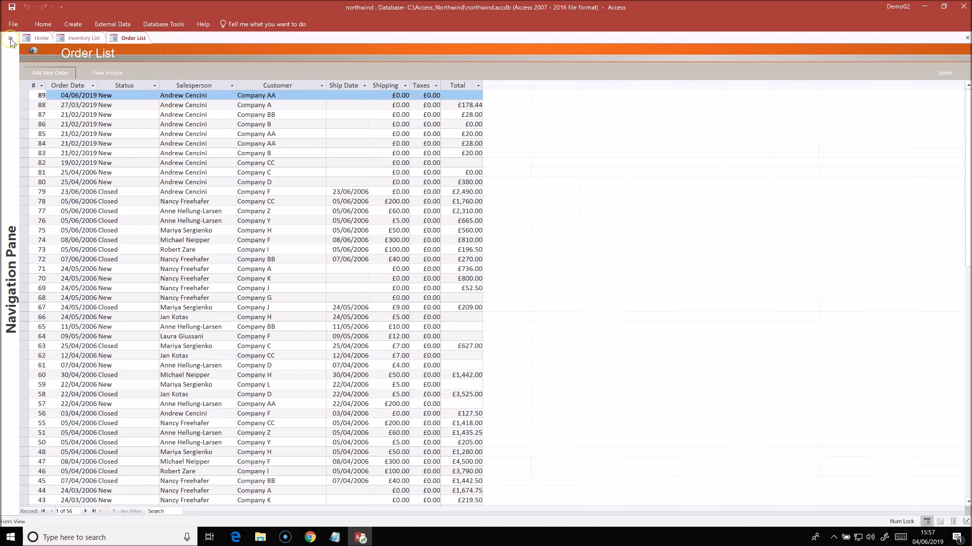
# - Export the Customers table from the Navigation Pane to Excel, opening the destination file
pyautogui.click(11, 42)
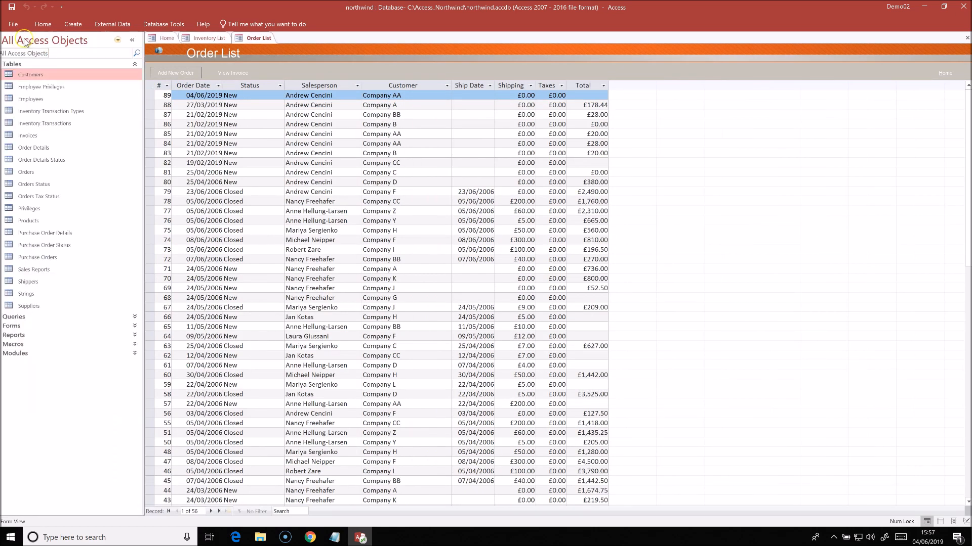
pyautogui.rightClick(28, 75)
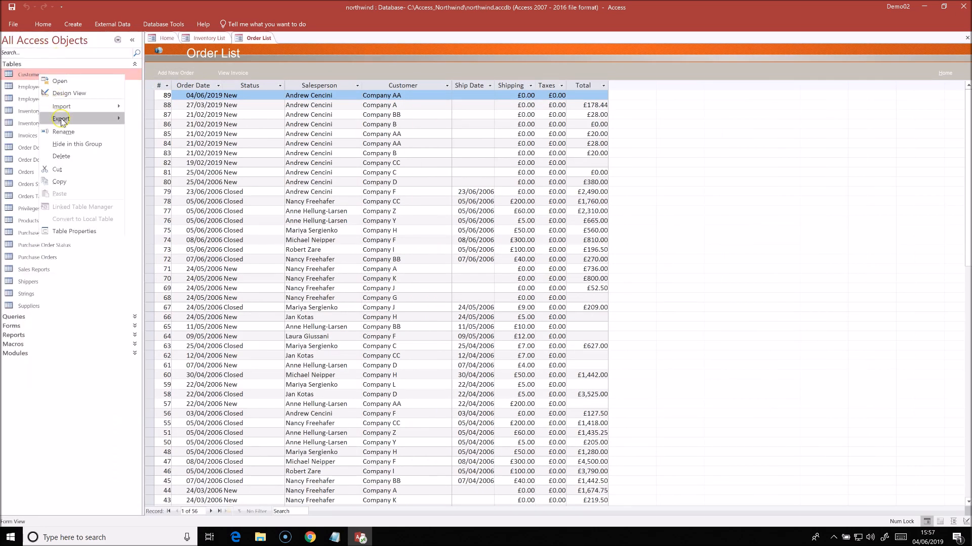
pyautogui.click(61, 118)
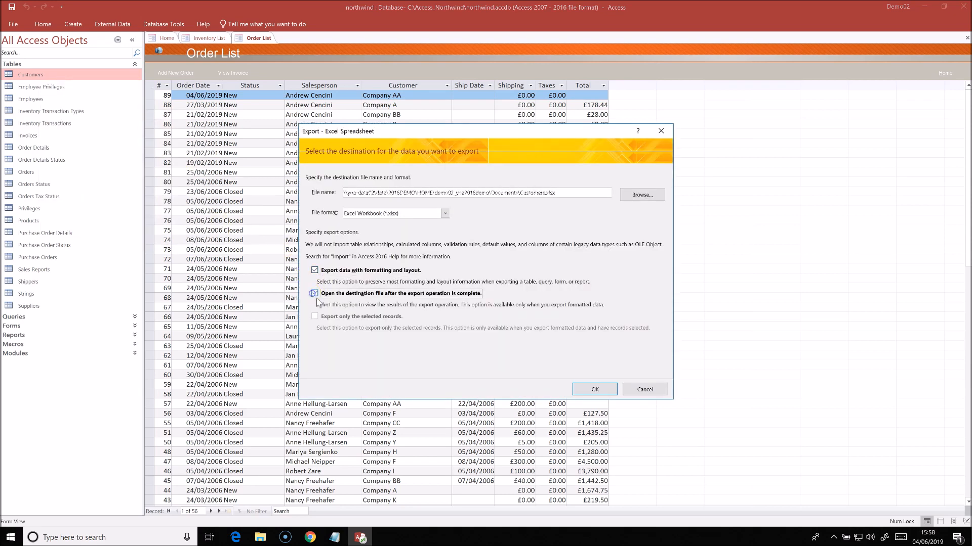
pyautogui.click(593, 389)
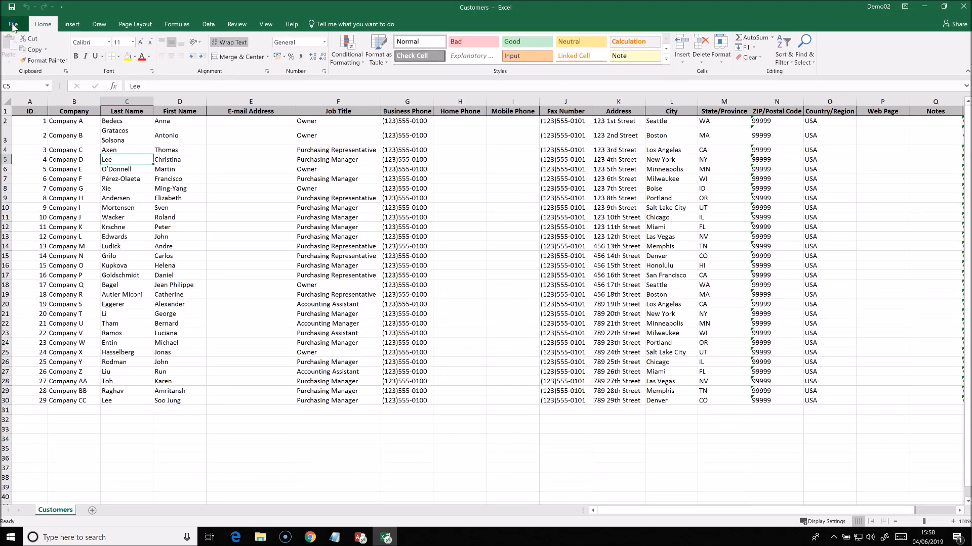
# - Save the workbook as 'Customers' in the Documents folder
pyautogui.click(12, 24)
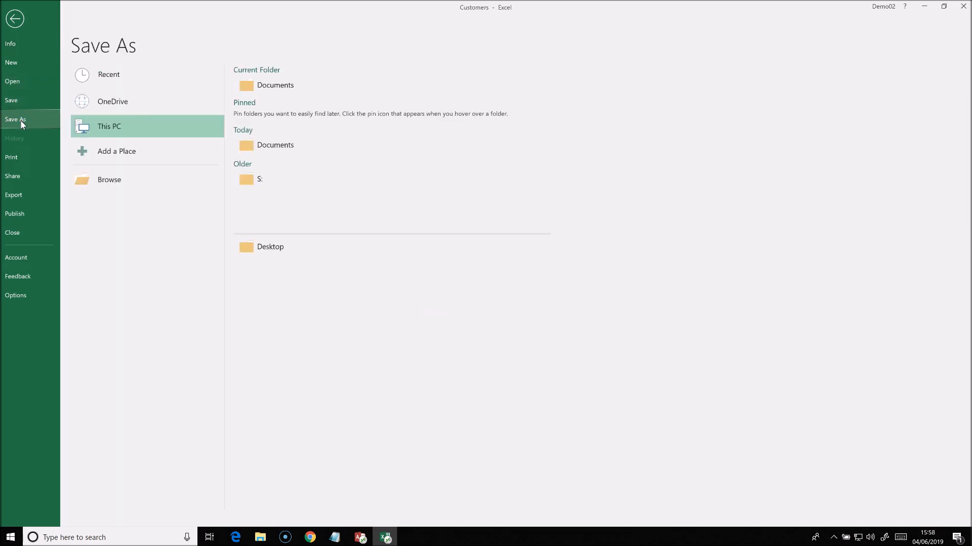
pyautogui.click(109, 180)
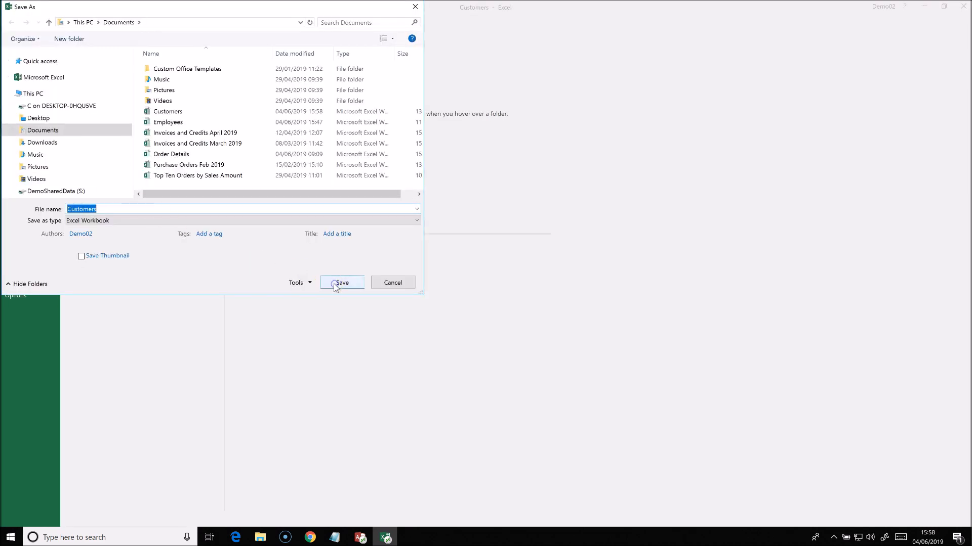
pyautogui.click(342, 283)
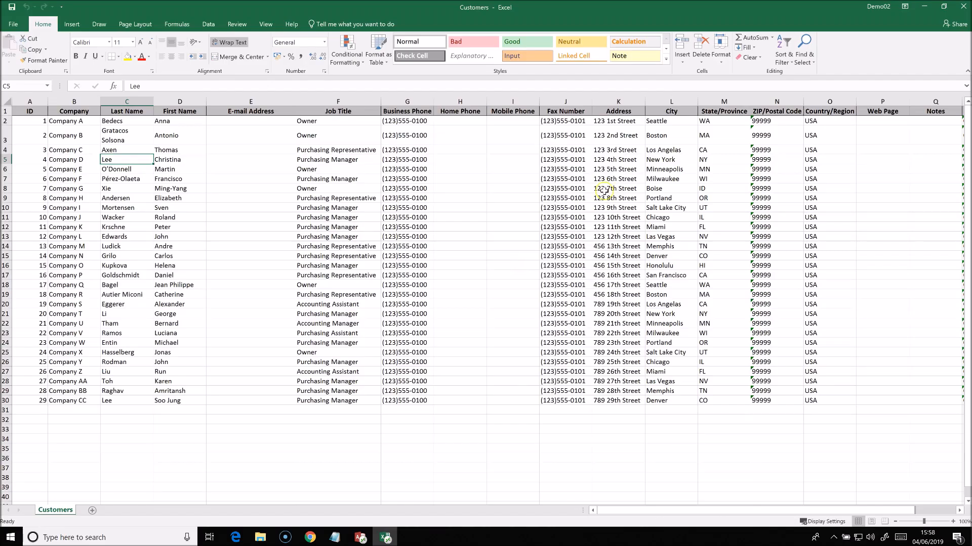